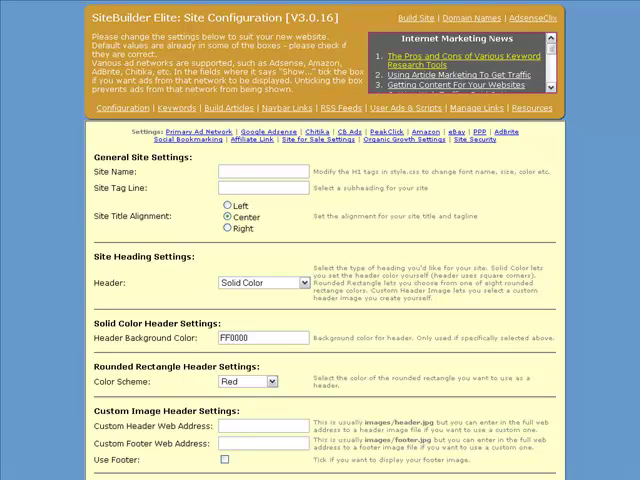
{"action": "mouse_move", "coordinate": [280, 440]}
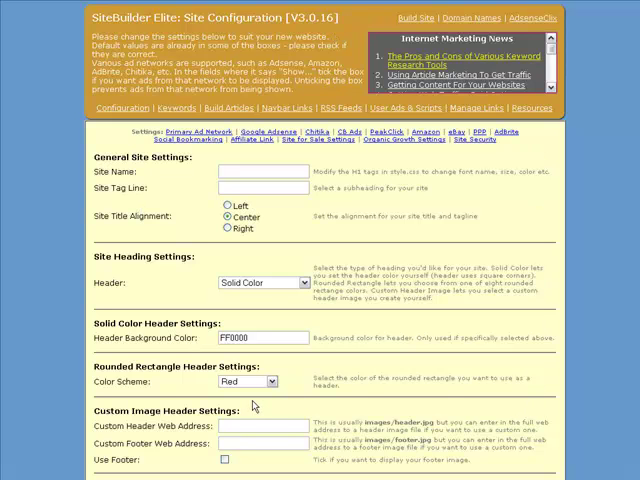
{"action": "mouse_move", "coordinate": [254, 406]}
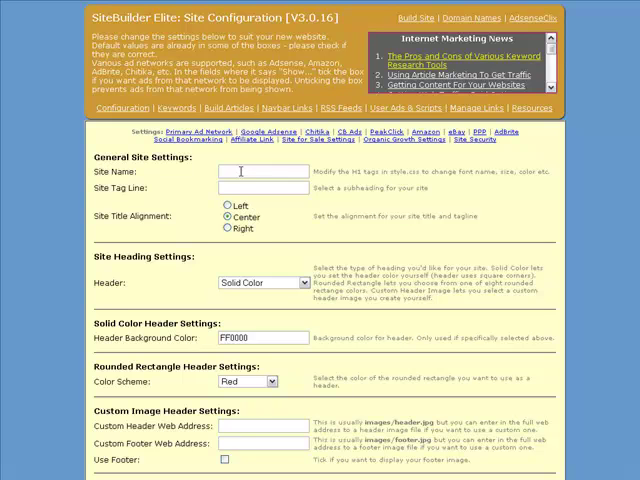
Enter site name 'All About Hamsters' and a tag line about learning more about hamsters
{"action": "type", "text": "All"}
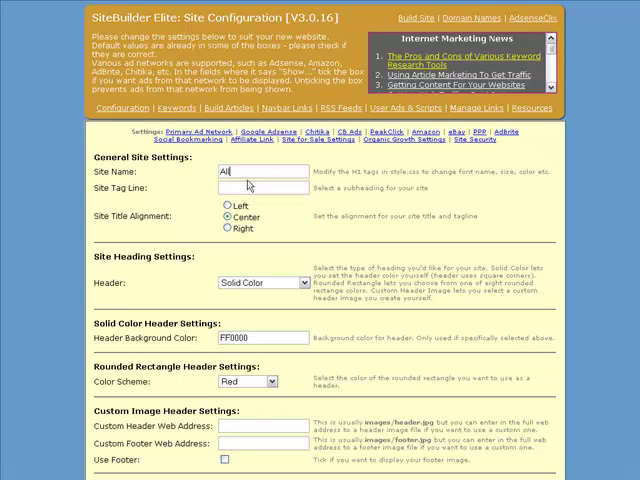
{"action": "type", "text": "About"}
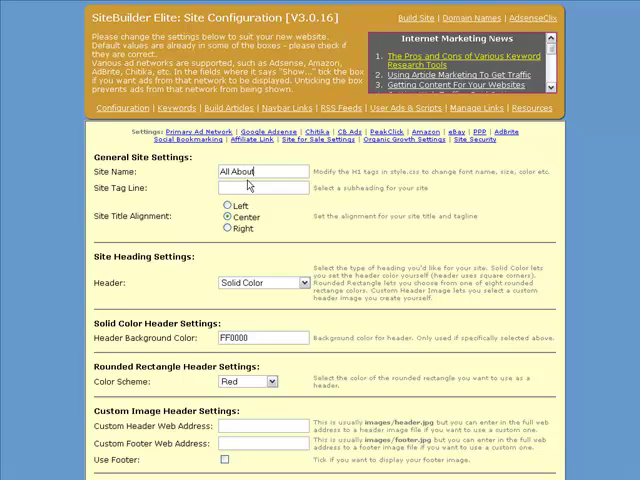
{"action": "type", "text": "Hamsters"}
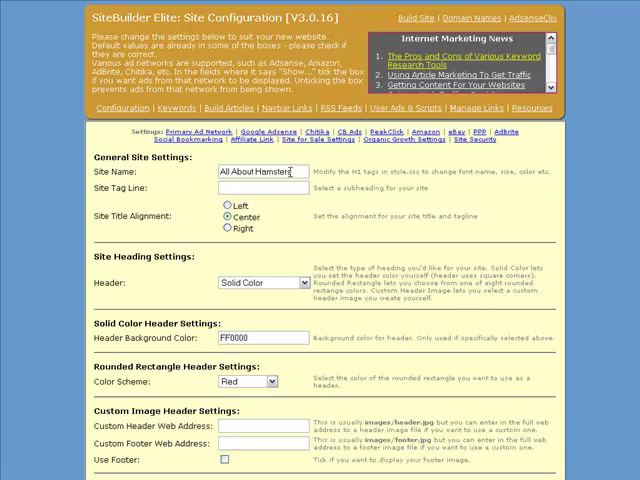
{"action": "type", "text": "L"}
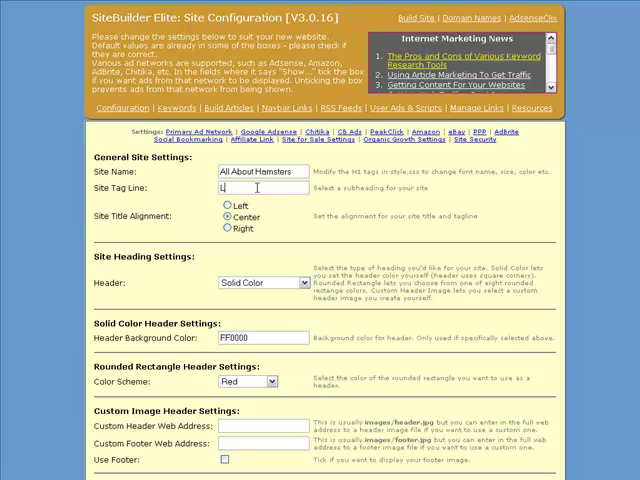
{"action": "type", "text": "earn"}
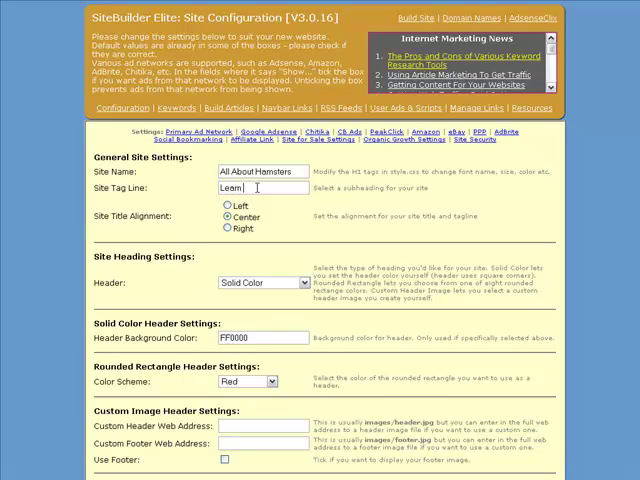
{"action": "type", "text": "more about"}
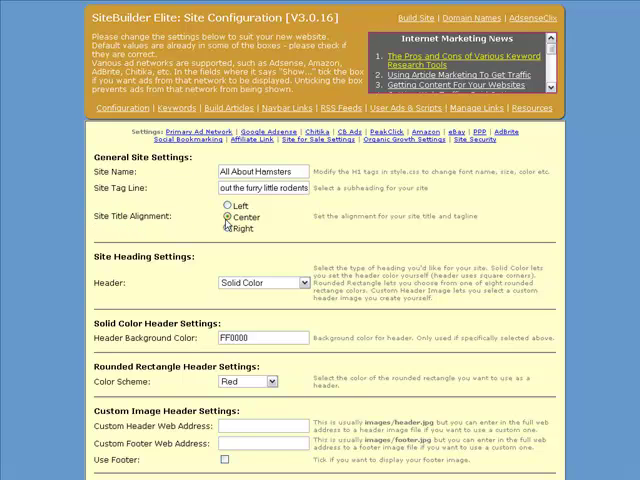
Left-align the title, use a Rounded Rectangle header and the Orange colour scheme
{"action": "left_click", "coordinate": [228, 204]}
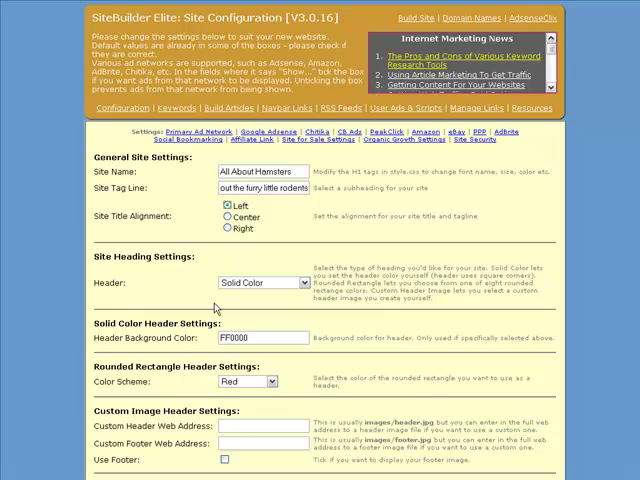
{"action": "left_click", "coordinate": [262, 282]}
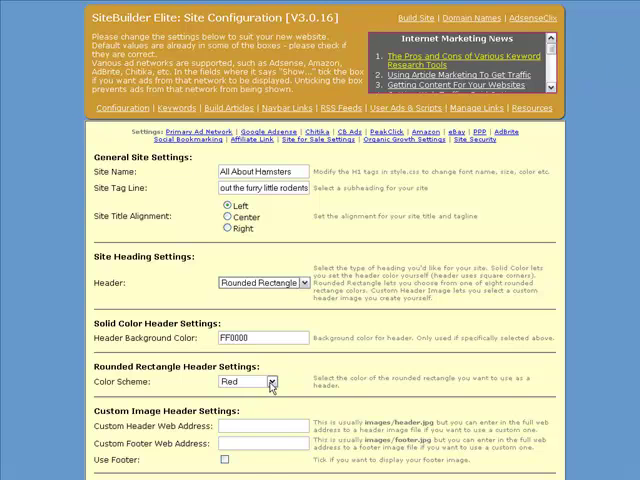
{"action": "left_click", "coordinate": [244, 380]}
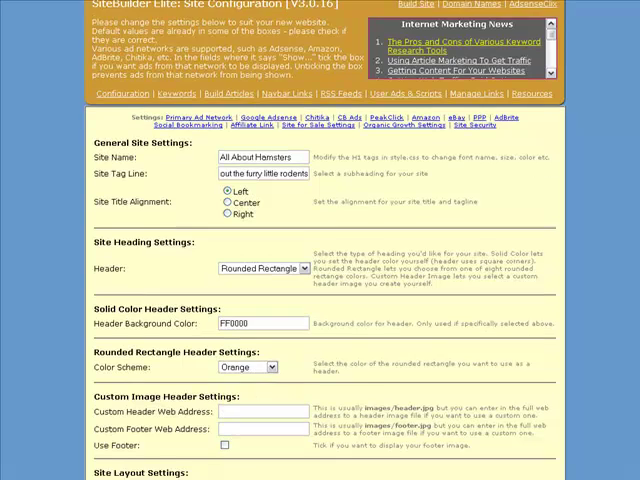
Set the primary keyword to 'hamsters', picking it from the 'hami' suggestions
{"action": "scroll", "scroll_direction": "down", "scroll_amount": 3}
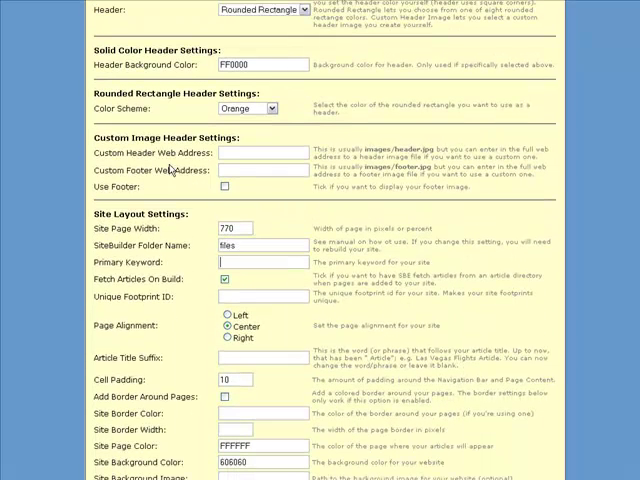
{"action": "left_click", "coordinate": [260, 260]}
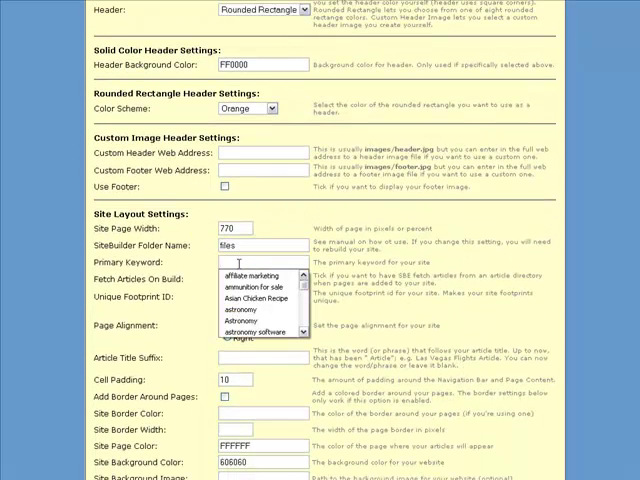
{"action": "type", "text": "hami"}
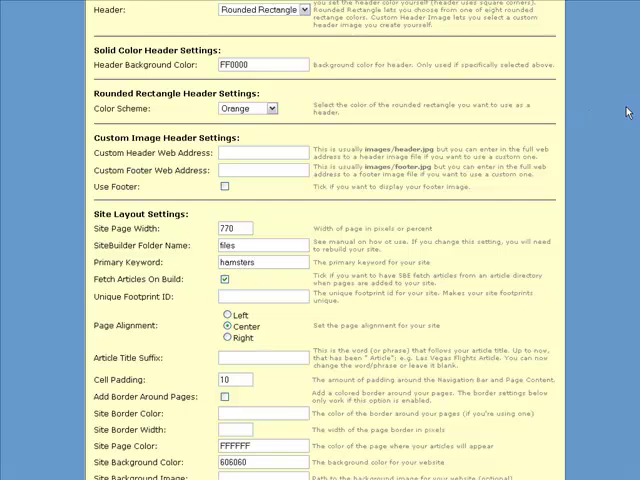
{"action": "scroll", "scroll_direction": "down", "scroll_amount": 3}
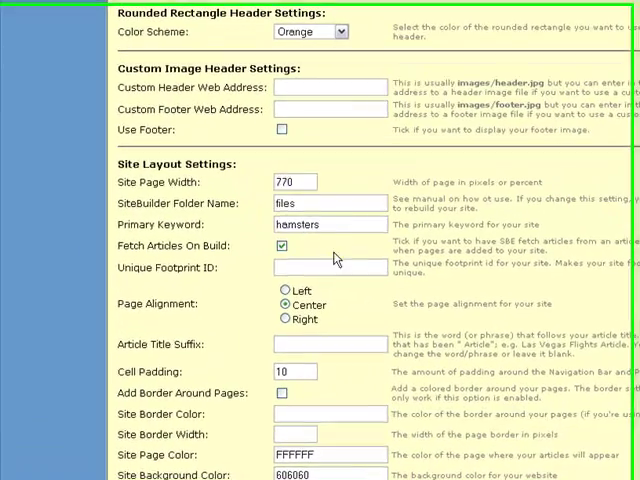
{"action": "scroll", "scroll_direction": "down", "scroll_amount": 3}
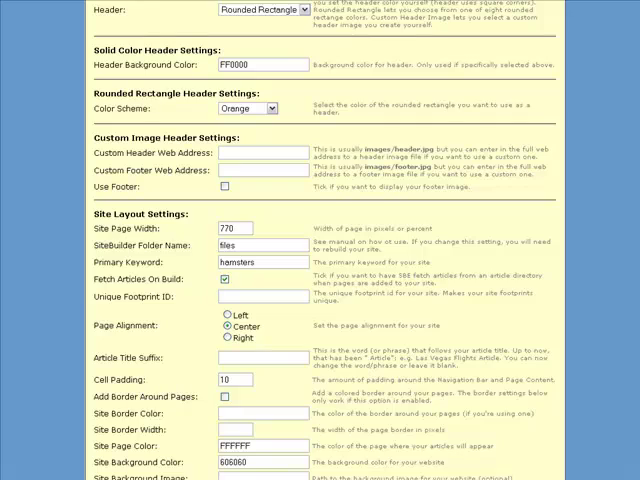
Save the hamster site settings with Update Site Configuration at the page bottom
{"action": "scroll", "scroll_direction": "down", "scroll_amount": 3}
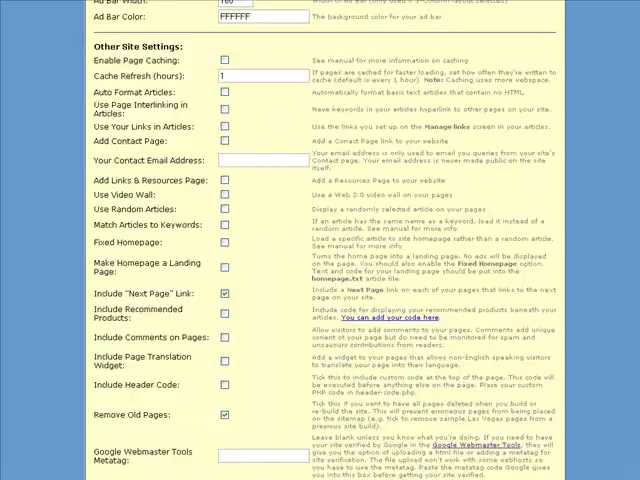
{"action": "scroll", "scroll_direction": "down", "scroll_amount": 3}
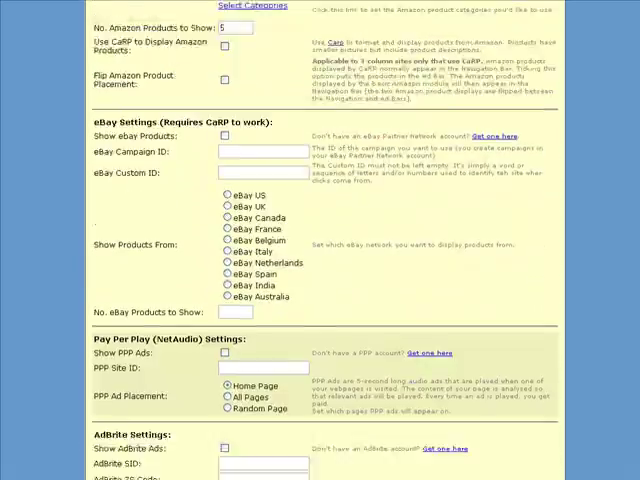
{"action": "scroll", "scroll_direction": "down", "scroll_amount": 3}
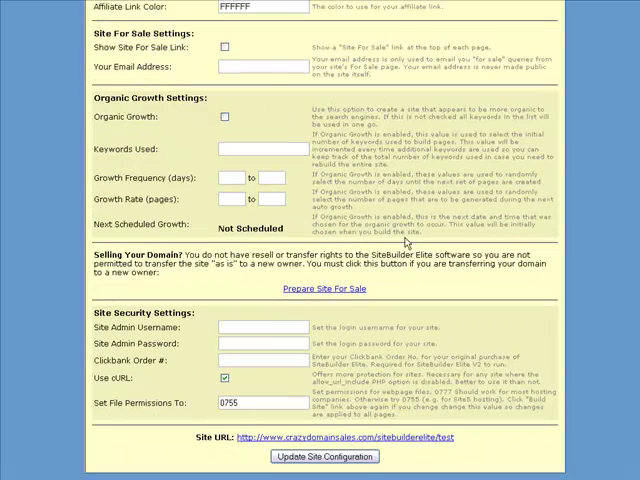
{"action": "left_click", "coordinate": [244, 328]}
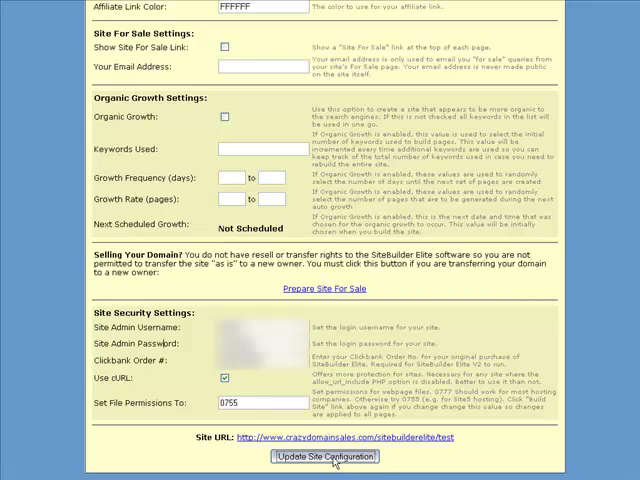
{"action": "left_click", "coordinate": [324, 456]}
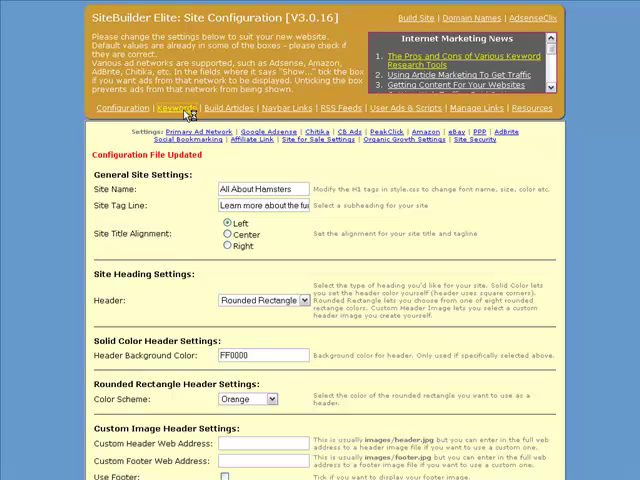
{"action": "left_click", "coordinate": [174, 108]}
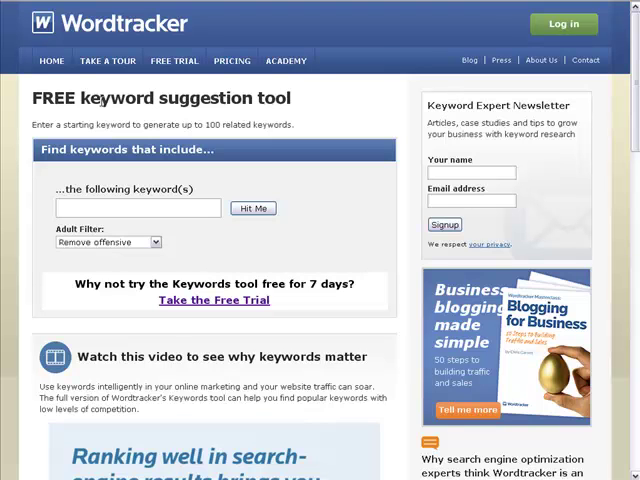
Look up 'hamsters' in Wordtracker's free tool and view the top 100 related searches
{"action": "type", "text": "h"}
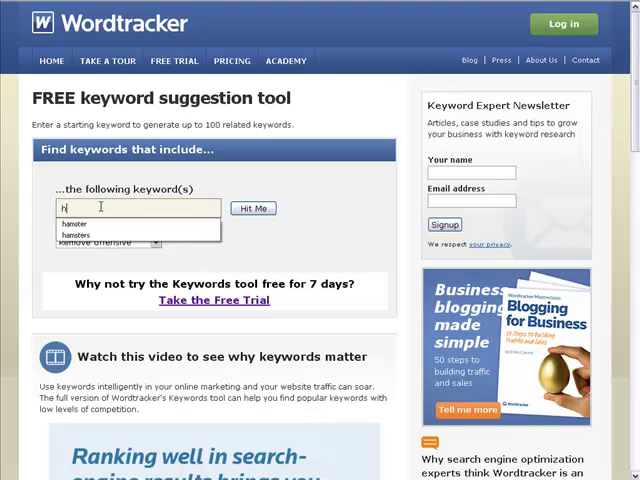
{"action": "mouse_move", "coordinate": [84, 234]}
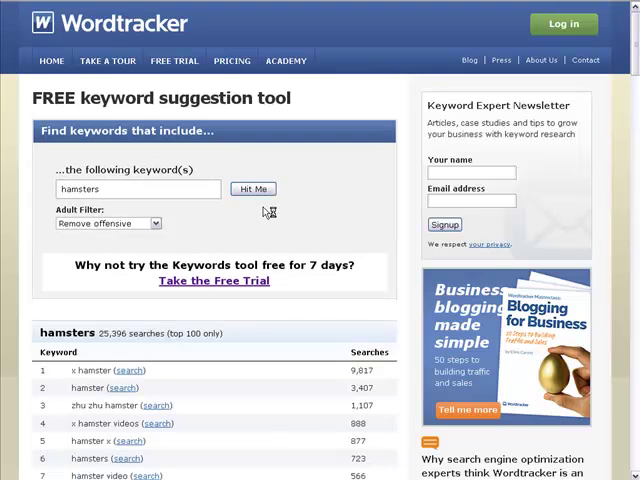
{"action": "scroll", "scroll_direction": "down", "scroll_amount": 3}
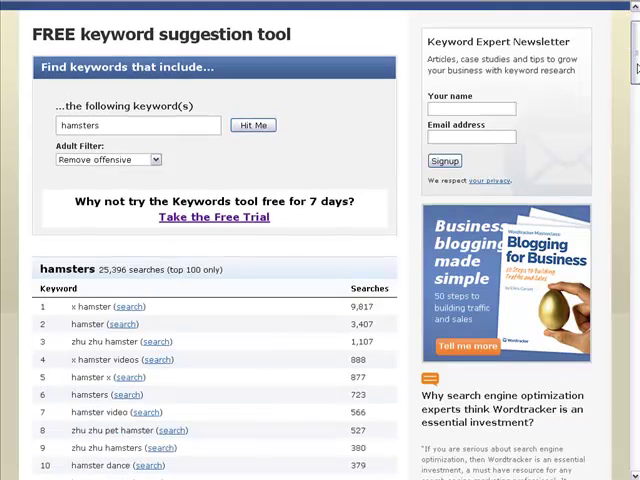
{"action": "scroll", "scroll_direction": "down", "scroll_amount": 3}
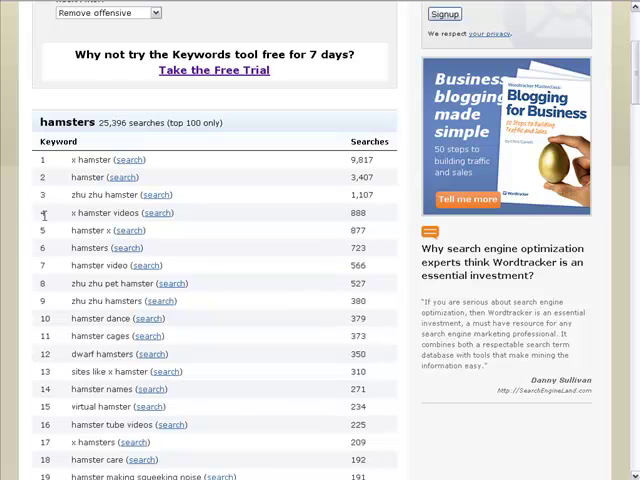
{"action": "mouse_move", "coordinate": [58, 212]}
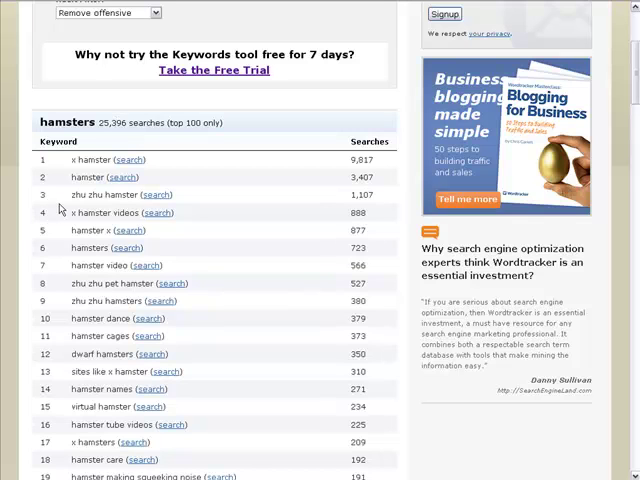
{"action": "mouse_move", "coordinate": [60, 210]}
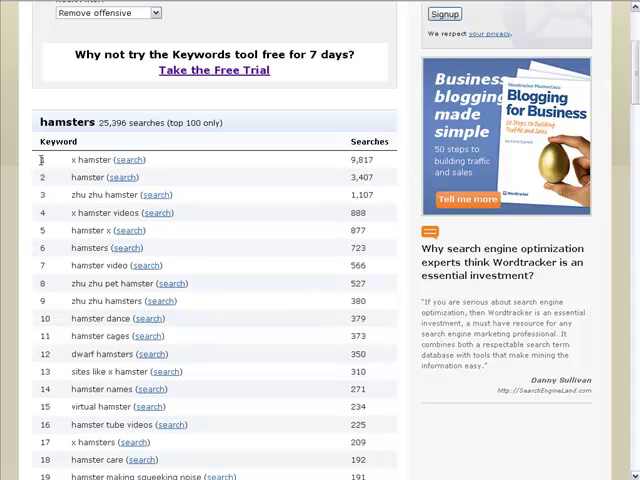
{"action": "mouse_move", "coordinate": [384, 246]}
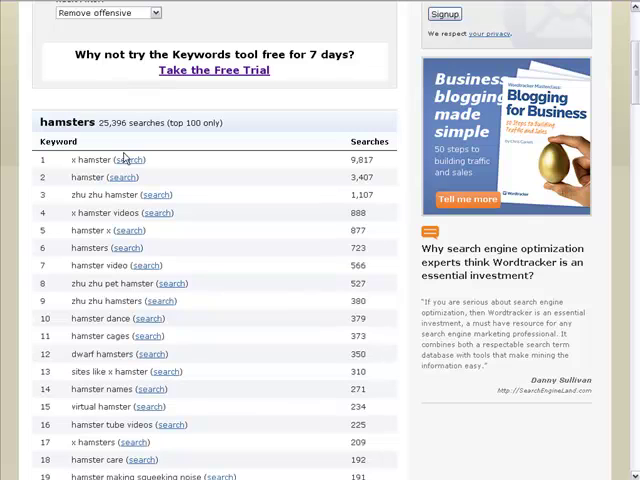
{"action": "mouse_move", "coordinate": [40, 120]}
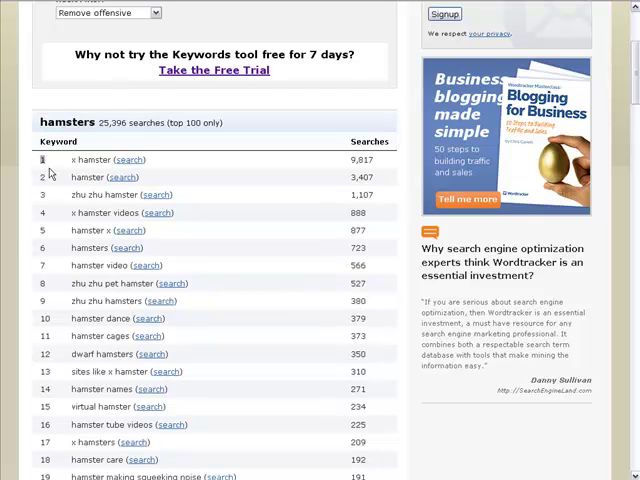
Select the whole hamster keyword results table and copy it to the clipboard
{"action": "scroll", "scroll_direction": "down", "scroll_amount": 3}
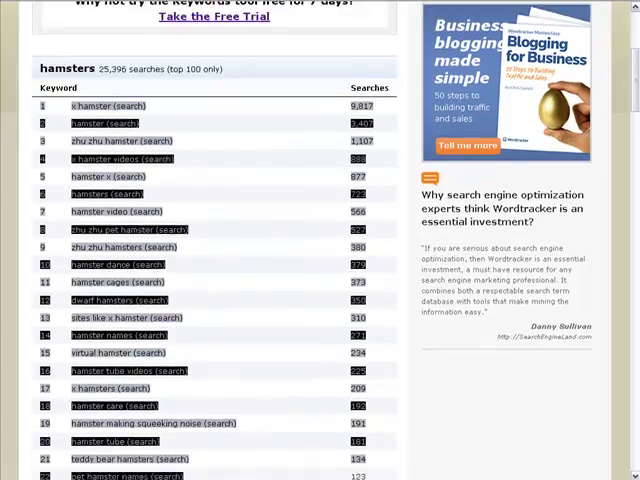
{"action": "scroll", "scroll_direction": "down", "scroll_amount": 3}
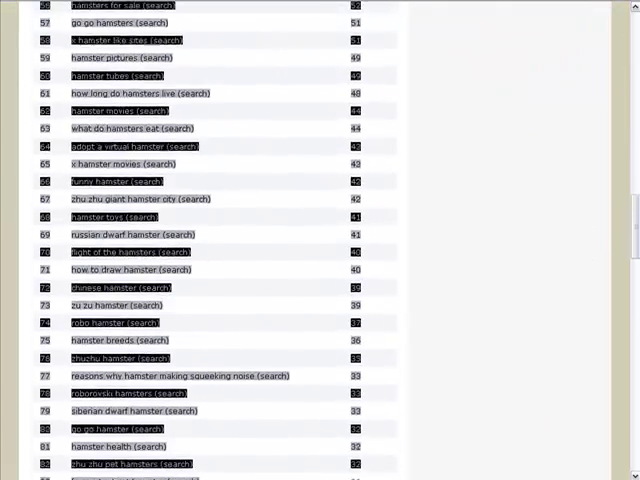
{"action": "scroll", "scroll_direction": "down", "scroll_amount": 3}
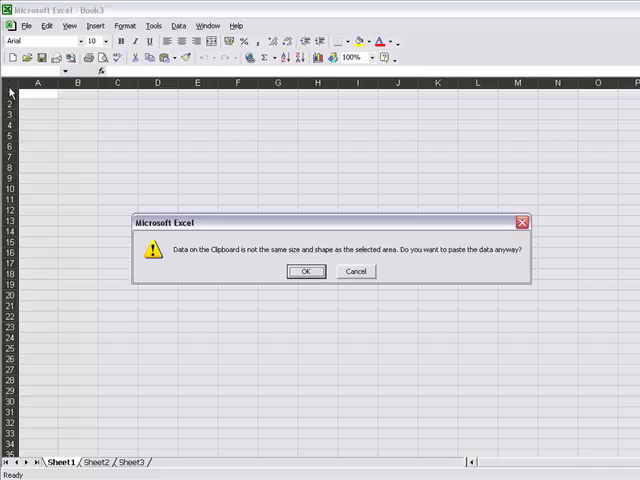
Paste the keyword data into Sheet1, accepting the clipboard size warning
{"action": "left_click", "coordinate": [306, 272]}
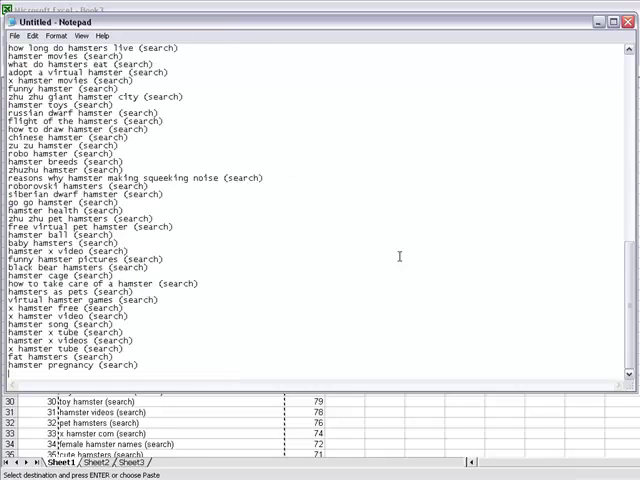
{"action": "mouse_move", "coordinate": [140, 48]}
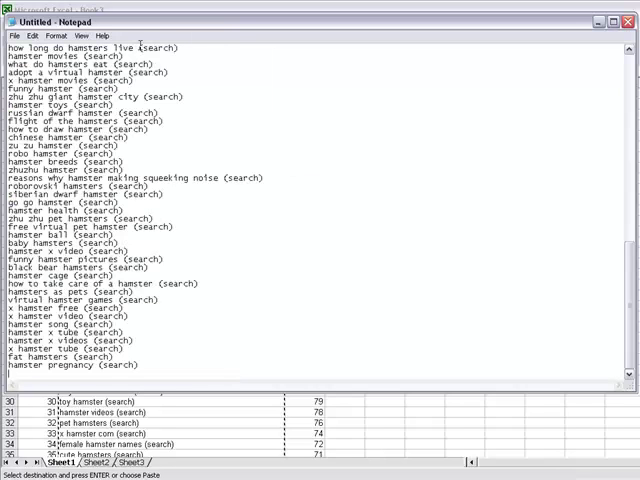
Select the '(search)' tag on the first line of the pasted keyword list
{"action": "double_click", "coordinate": [156, 48]}
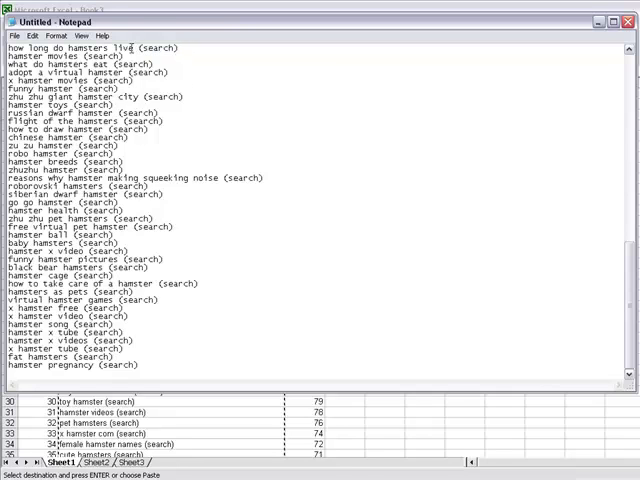
{"action": "double_click", "coordinate": [156, 48]}
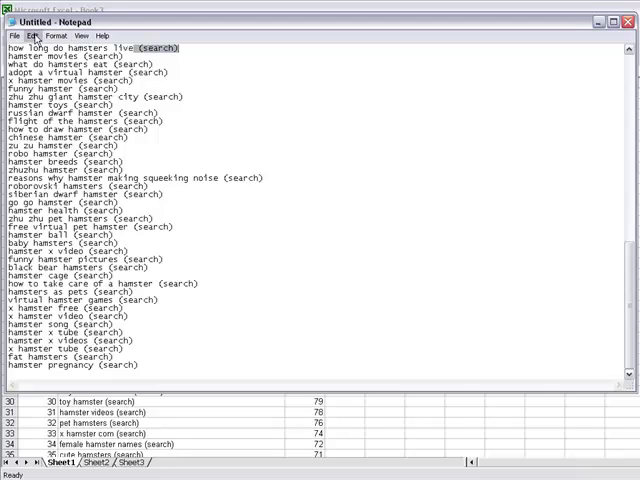
Replace every '(search)' with nothing via Edit > Replace, then close the dialog
{"action": "left_click", "coordinate": [28, 36]}
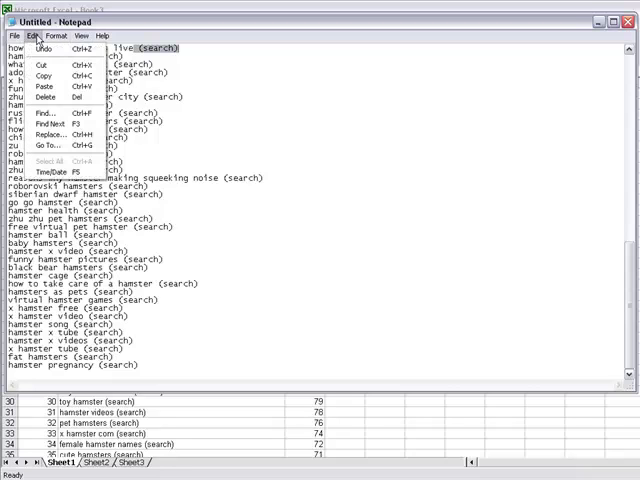
{"action": "mouse_move", "coordinate": [48, 126]}
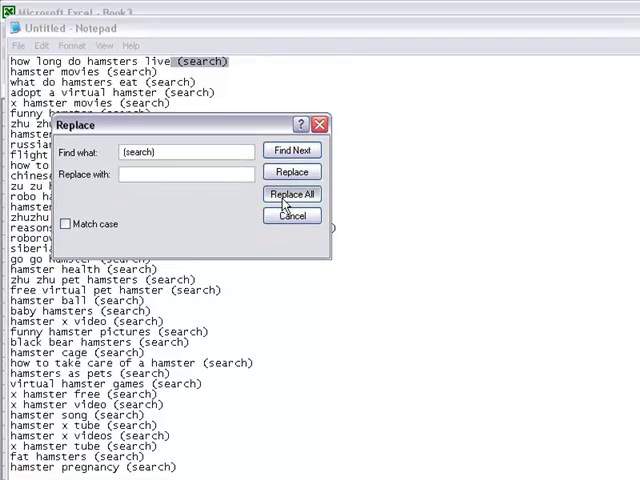
{"action": "left_click", "coordinate": [292, 194]}
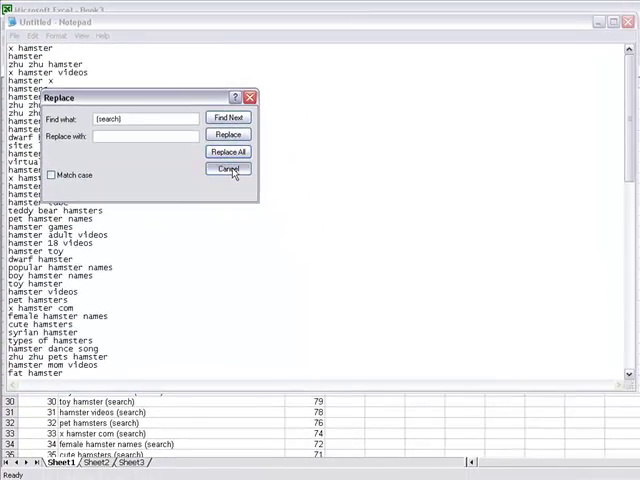
{"action": "left_click", "coordinate": [228, 168]}
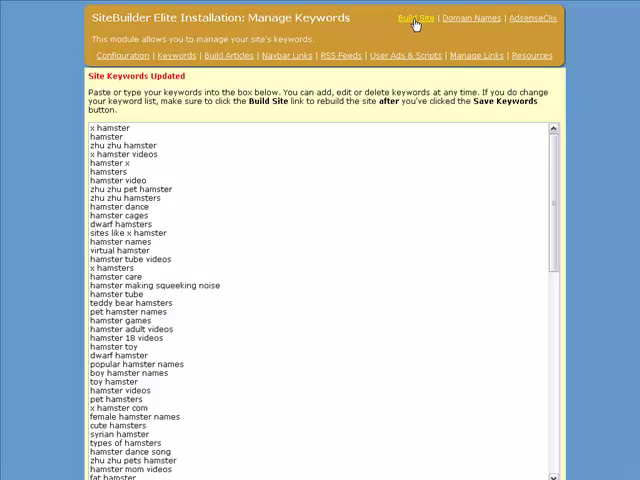
Start building the completed site from the saved hamster keyword list
{"action": "left_click", "coordinate": [414, 18]}
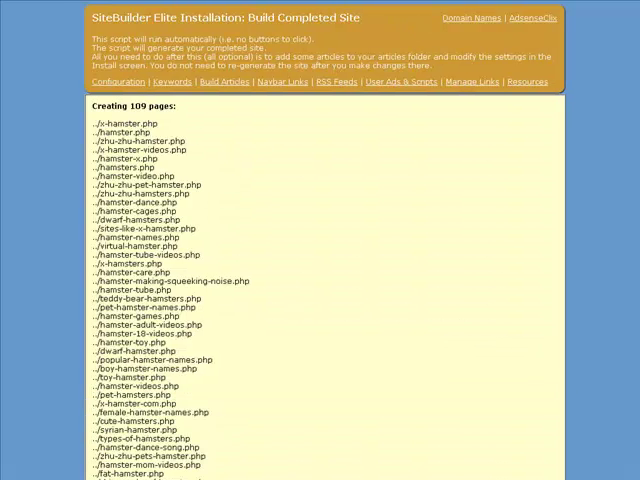
Watch the build create 109 keyword pages and begin fetching articles
{"action": "scroll", "scroll_direction": "down", "scroll_amount": 3}
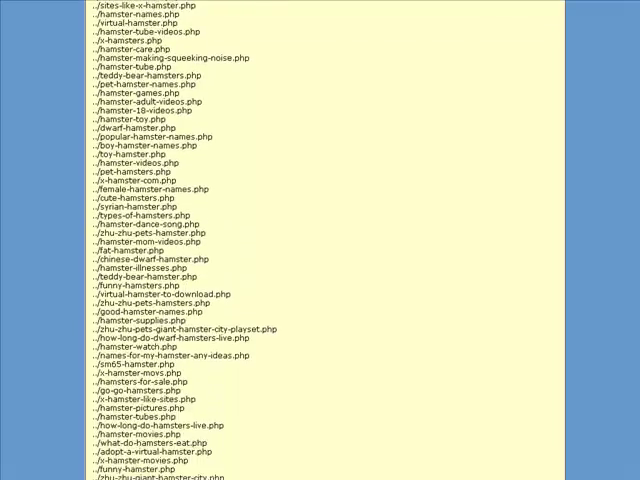
{"action": "scroll", "scroll_direction": "down", "scroll_amount": 3}
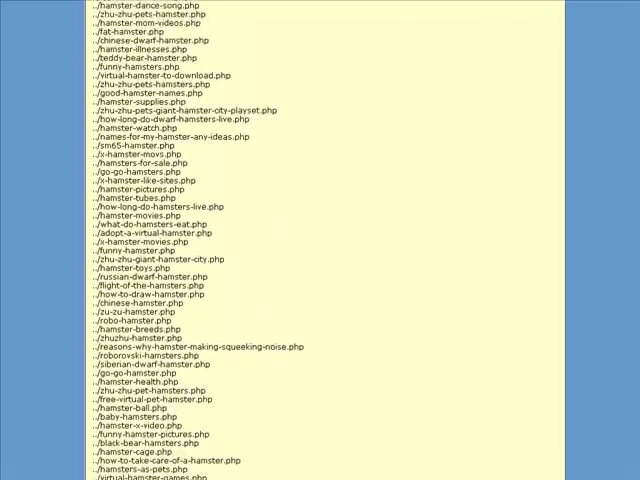
{"action": "scroll", "scroll_direction": "down", "scroll_amount": 3}
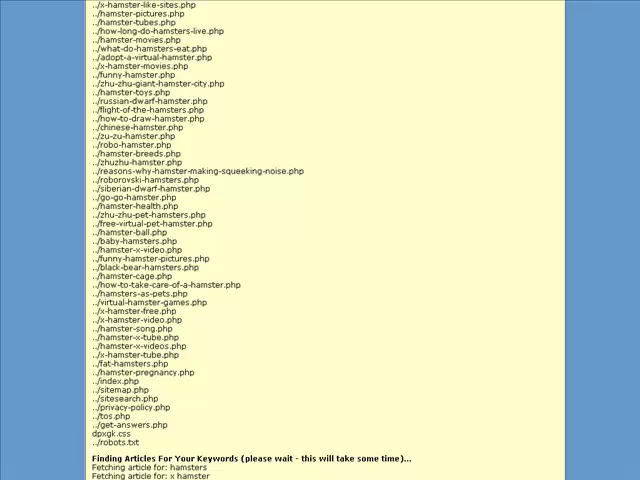
Follow the article-fetching log down the hamster keyword list until the 'Done! Please visit sitemap' message
{"action": "scroll", "scroll_direction": "down", "scroll_amount": 3}
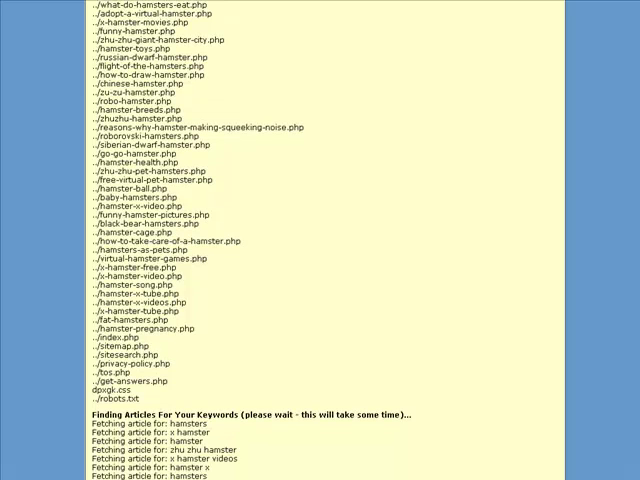
{"action": "scroll", "scroll_direction": "down", "scroll_amount": 3}
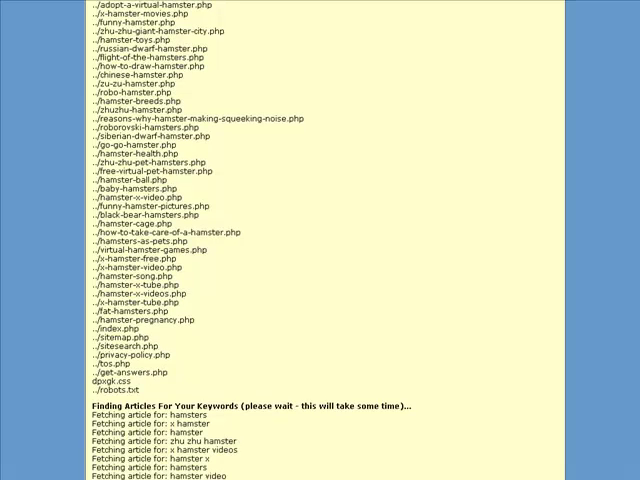
{"action": "scroll", "scroll_direction": "down", "scroll_amount": 3}
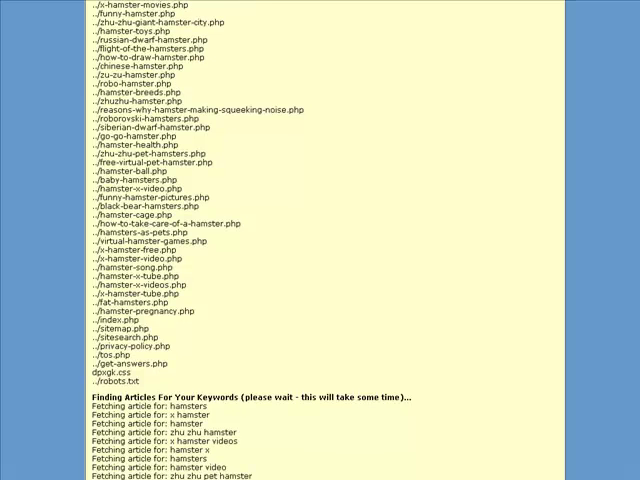
{"action": "scroll", "scroll_direction": "down", "scroll_amount": 3}
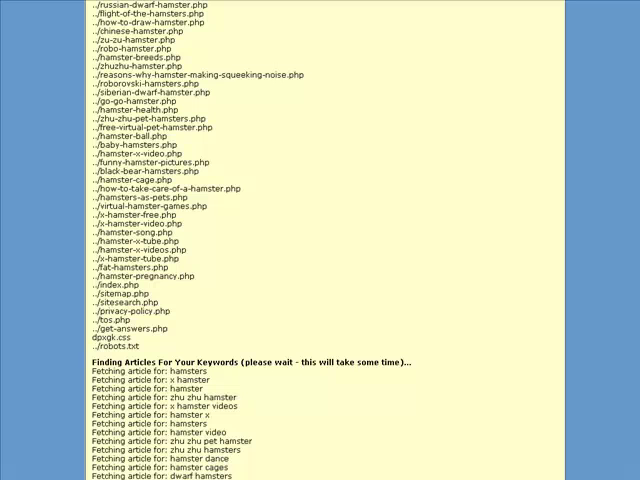
{"action": "scroll", "scroll_direction": "down", "scroll_amount": 3}
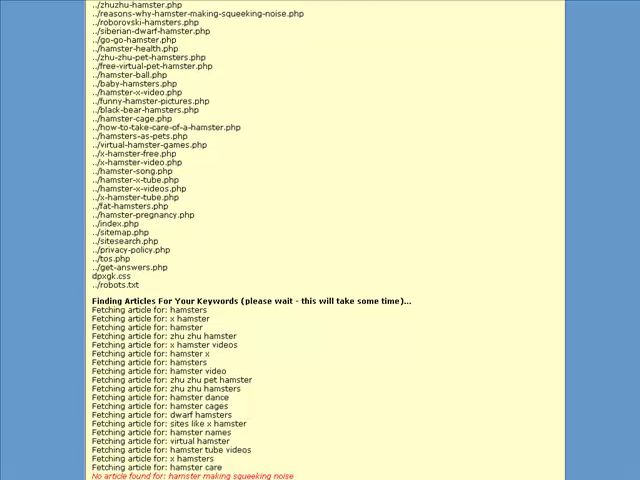
{"action": "scroll", "scroll_direction": "down", "scroll_amount": 3}
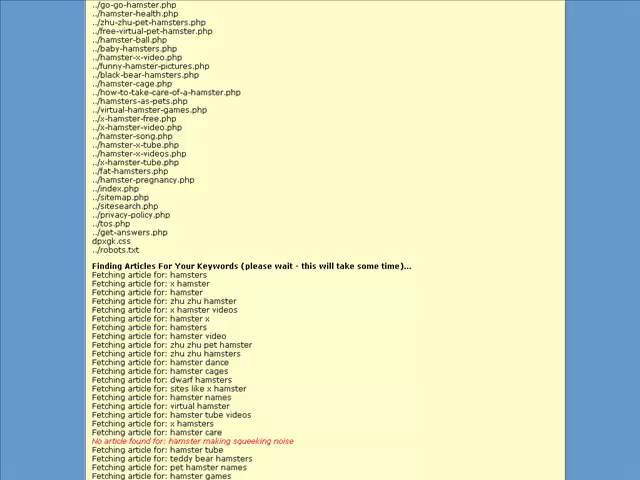
{"action": "scroll", "scroll_direction": "down", "scroll_amount": 3}
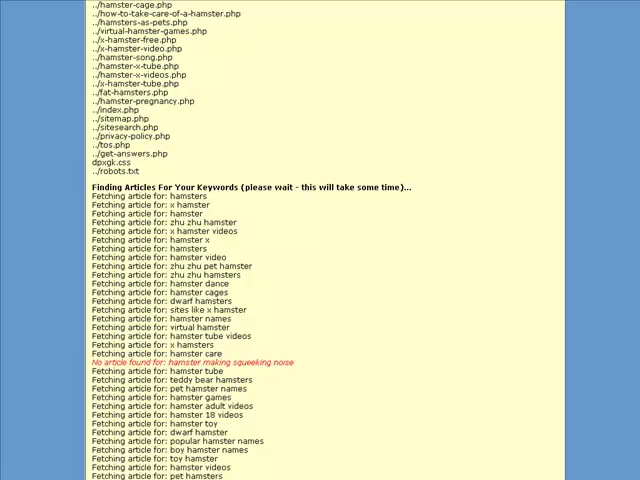
{"action": "scroll", "scroll_direction": "down", "scroll_amount": 3}
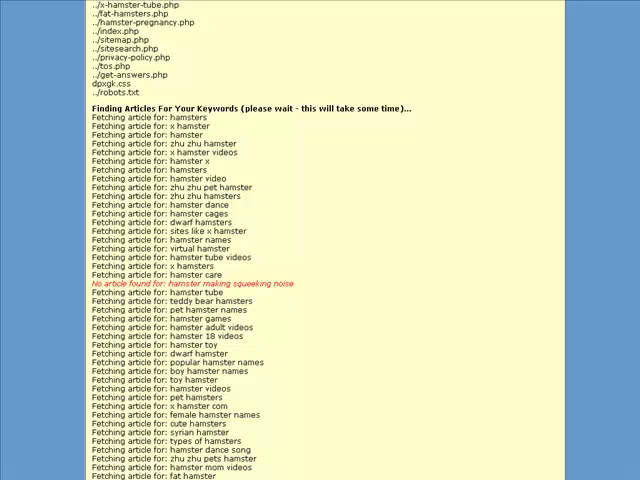
{"action": "scroll", "scroll_direction": "down", "scroll_amount": 3}
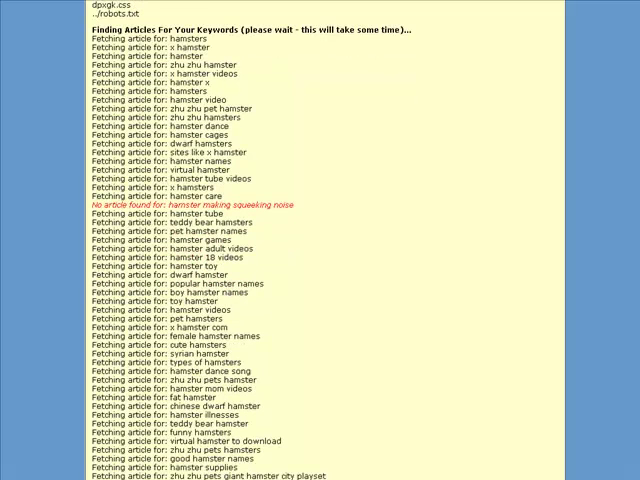
{"action": "scroll", "scroll_direction": "down", "scroll_amount": 3}
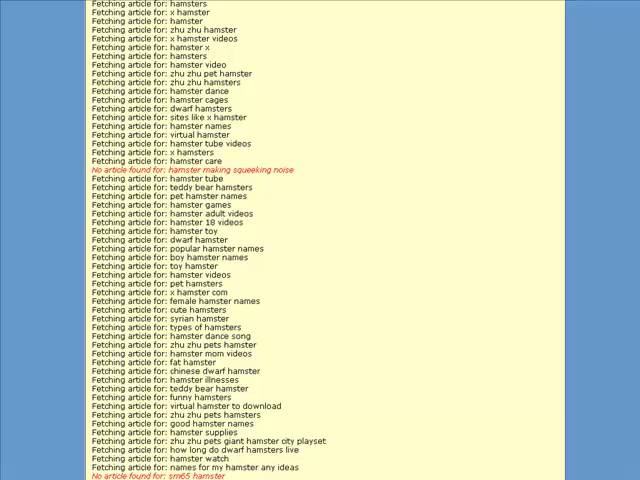
{"action": "scroll", "scroll_direction": "down", "scroll_amount": 3}
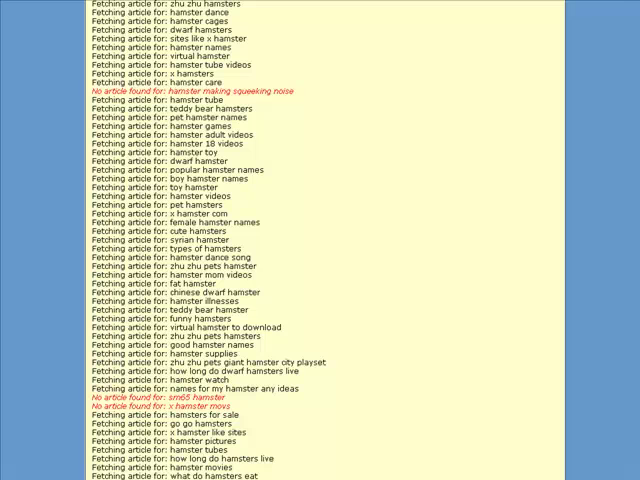
{"action": "scroll", "scroll_direction": "down", "scroll_amount": 3}
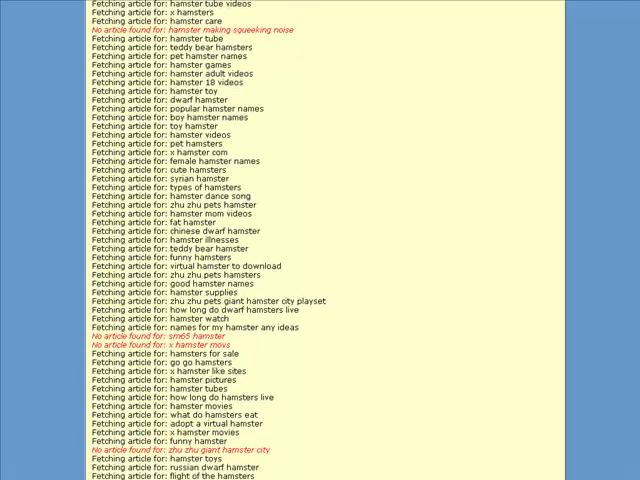
{"action": "scroll", "scroll_direction": "down", "scroll_amount": 3}
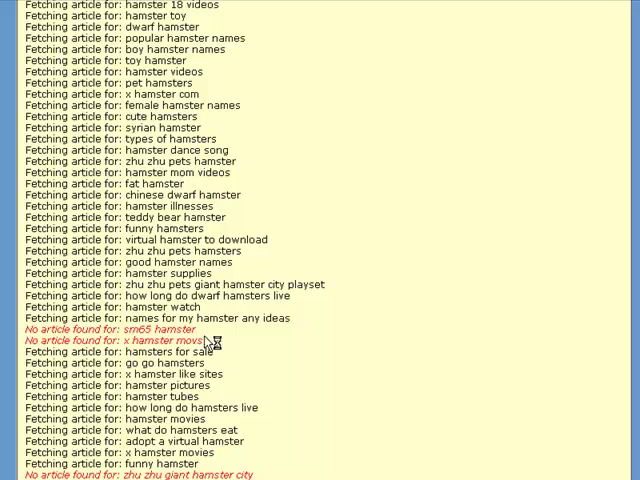
{"action": "scroll", "scroll_direction": "down", "scroll_amount": 3}
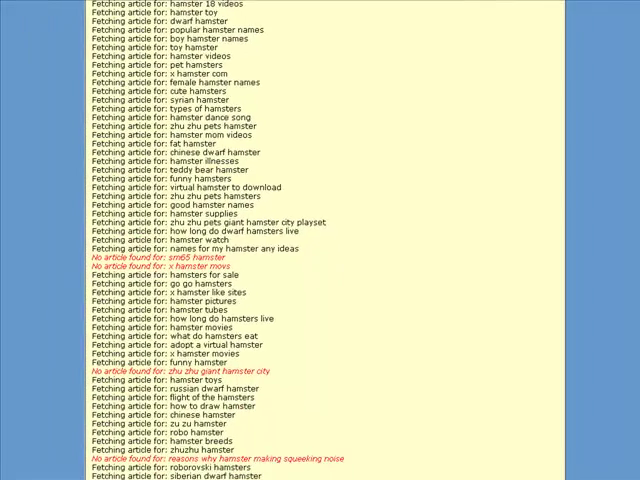
{"action": "scroll", "scroll_direction": "down", "scroll_amount": 3}
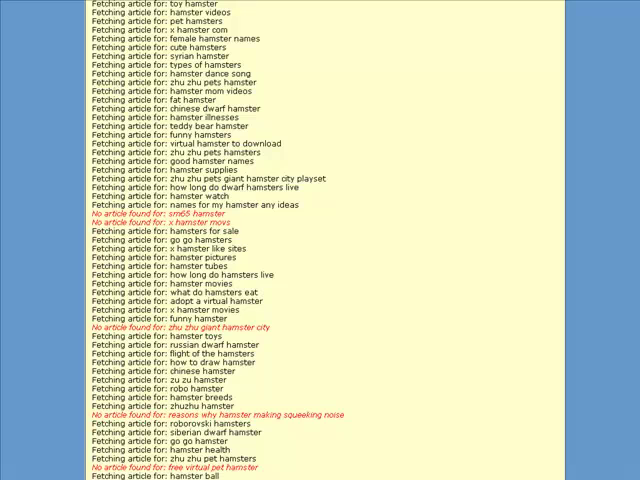
{"action": "scroll", "scroll_direction": "down", "scroll_amount": 3}
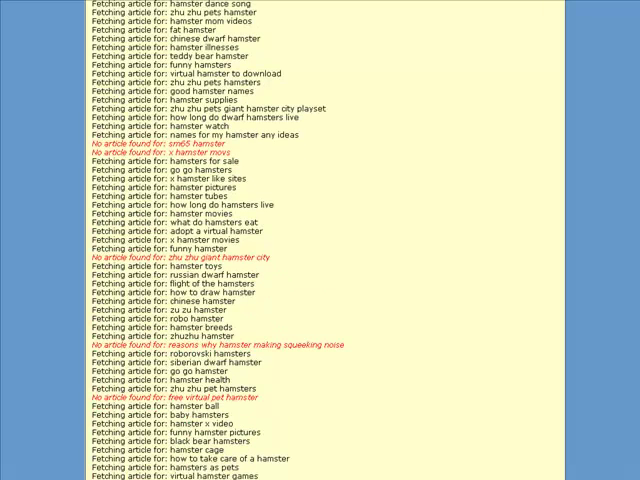
{"action": "scroll", "scroll_direction": "down", "scroll_amount": 3}
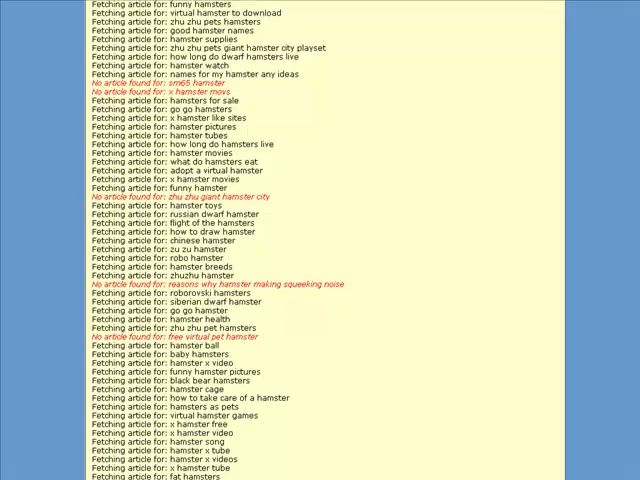
{"action": "scroll", "scroll_direction": "down", "scroll_amount": 3}
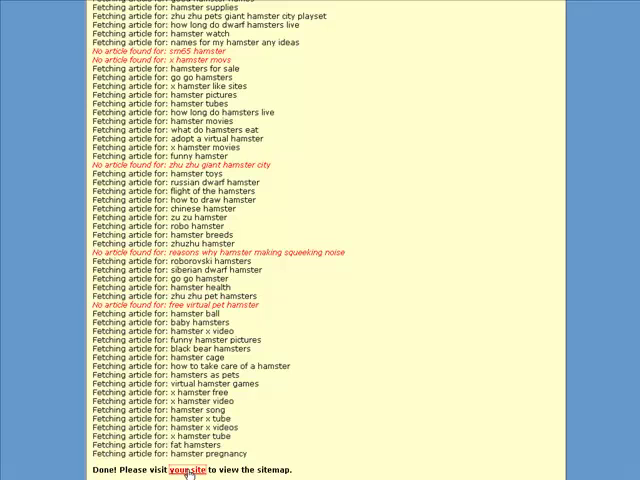
Open the generated All About Hamsters sitemap from the 'Done!' message link
{"action": "left_click", "coordinate": [188, 470]}
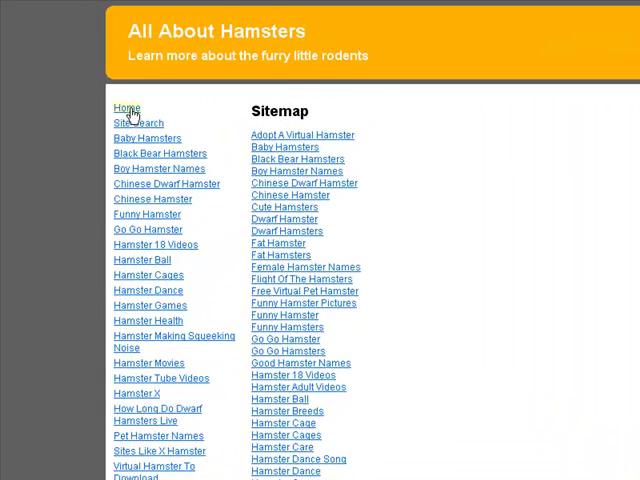
View the Hamsters page's care article, Yahoo Answers entries and Hamsters News video feed
{"action": "left_click", "coordinate": [124, 108]}
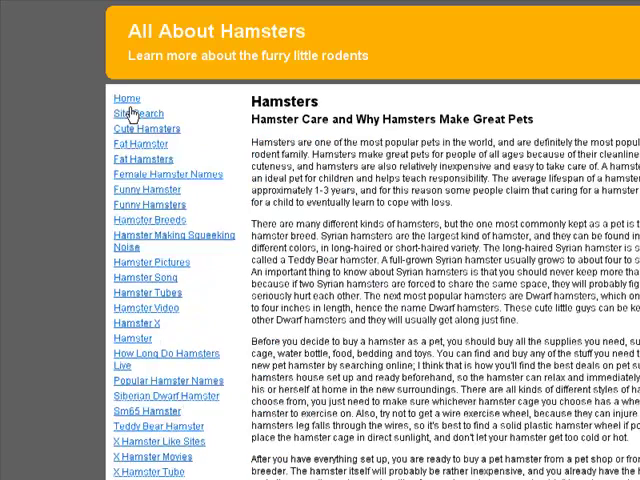
{"action": "scroll", "scroll_direction": "down", "scroll_amount": 3}
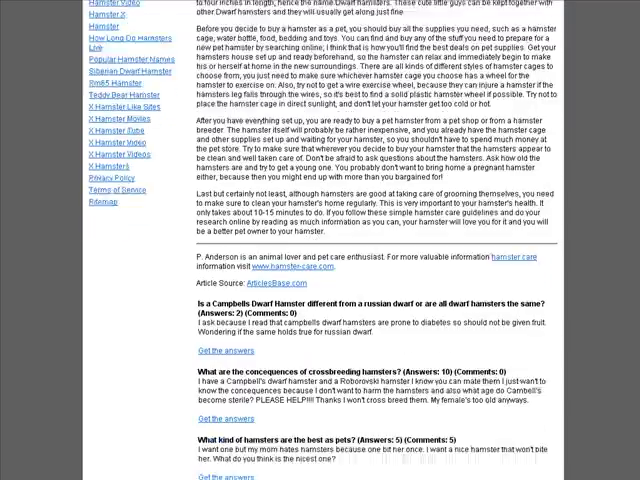
{"action": "scroll", "scroll_direction": "down", "scroll_amount": 3}
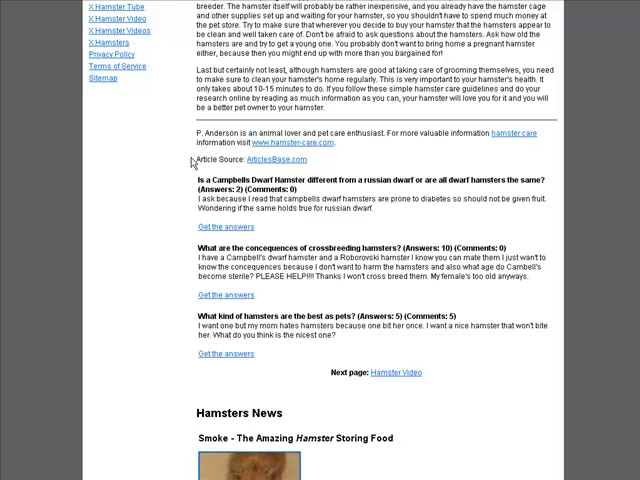
{"action": "mouse_move", "coordinate": [612, 258]}
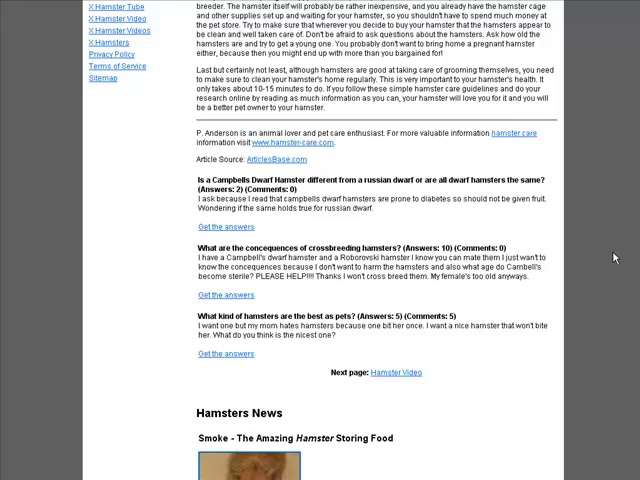
{"action": "scroll", "scroll_direction": "down", "scroll_amount": 3}
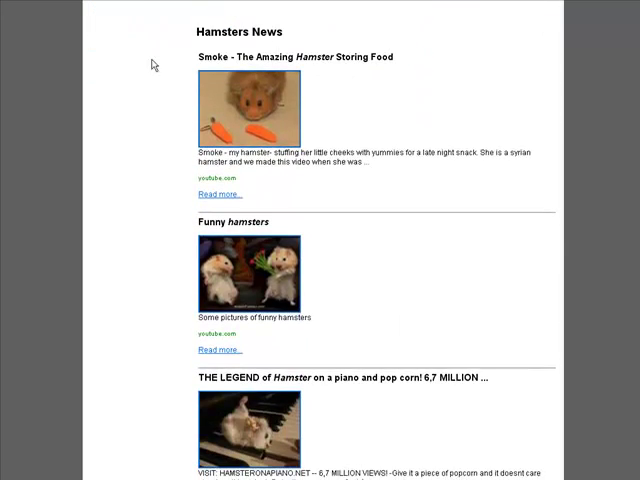
{"action": "scroll", "scroll_direction": "down", "scroll_amount": 3}
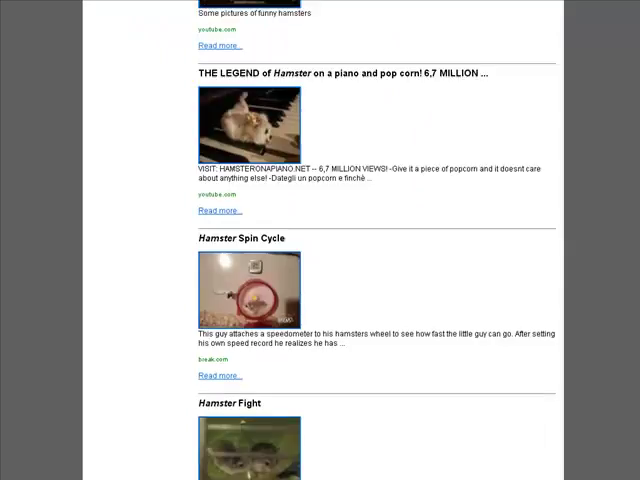
{"action": "scroll", "scroll_direction": "down", "scroll_amount": 3}
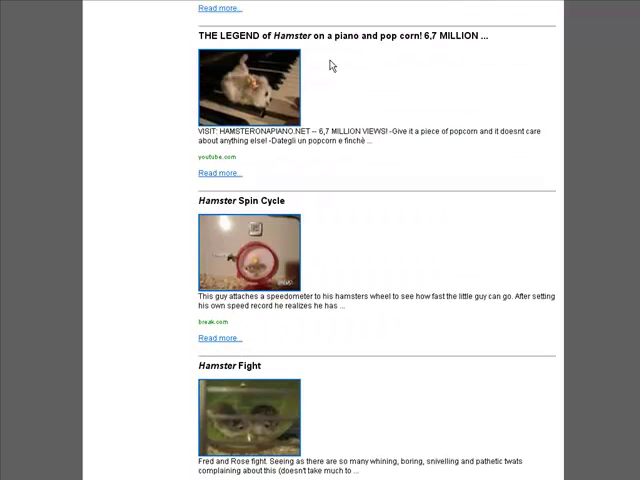
{"action": "mouse_move", "coordinate": [332, 64]}
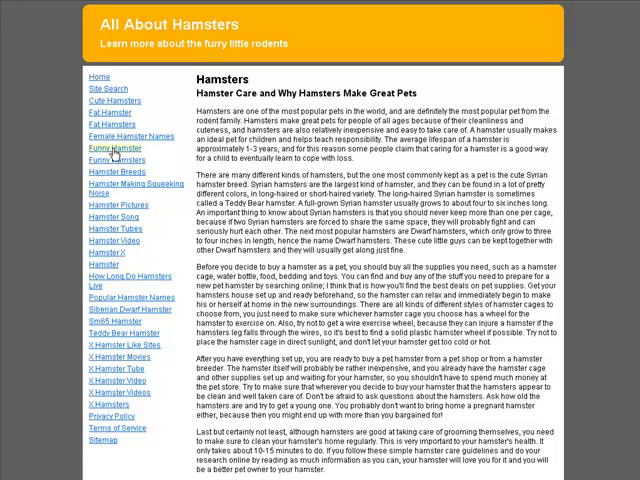
View the Funny Hamster page's pet-naming article, answers and Funny Hamster News
{"action": "left_click", "coordinate": [98, 144]}
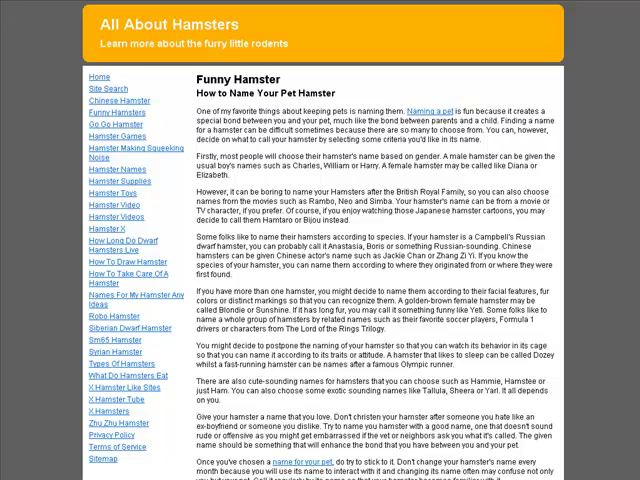
{"action": "scroll", "scroll_direction": "down", "scroll_amount": 3}
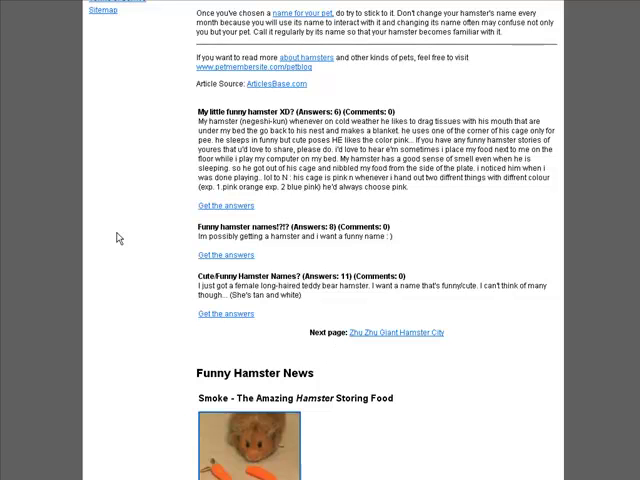
{"action": "scroll", "scroll_direction": "down", "scroll_amount": 3}
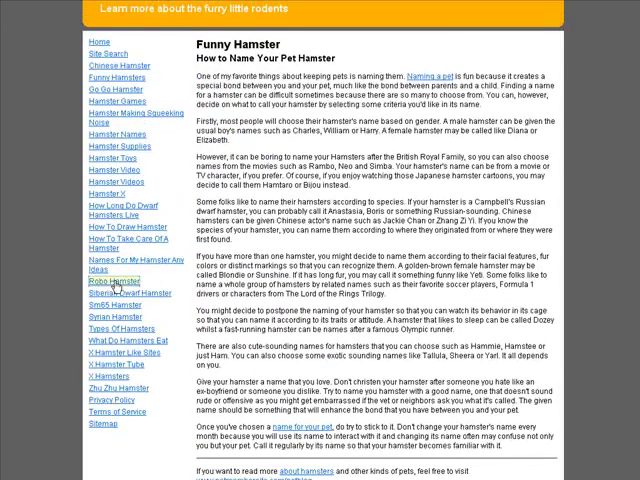
View the Robo Hamster care article and news, then the Yahoo Answers thread on getting a Robo hamster
{"action": "left_click", "coordinate": [116, 280]}
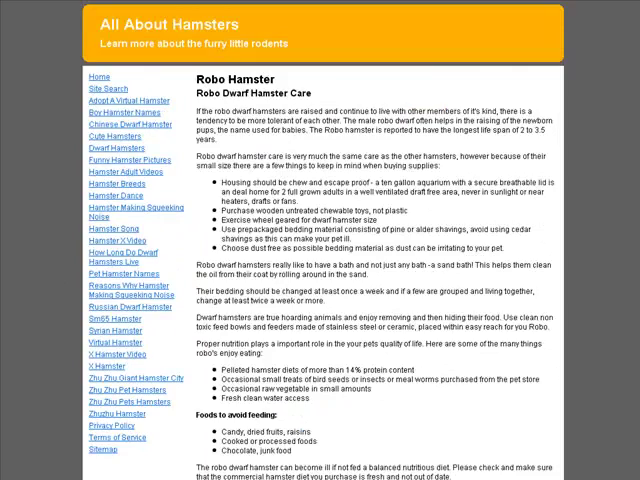
{"action": "scroll", "scroll_direction": "down", "scroll_amount": 3}
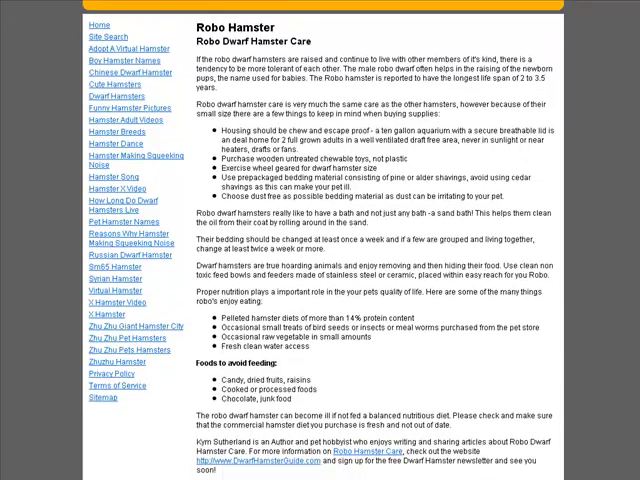
{"action": "scroll", "scroll_direction": "down", "scroll_amount": 3}
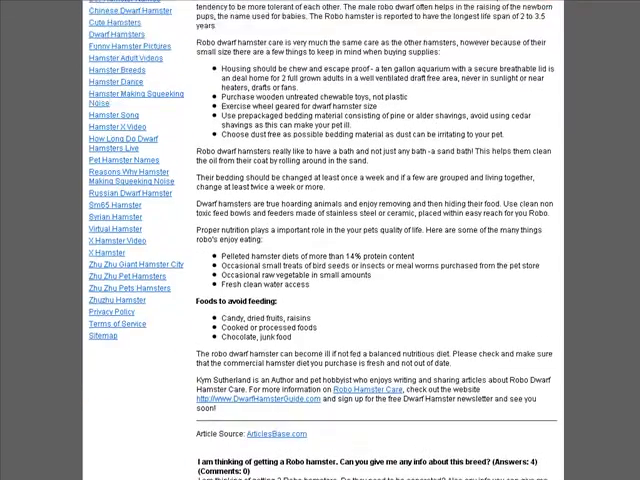
{"action": "scroll", "scroll_direction": "down", "scroll_amount": 3}
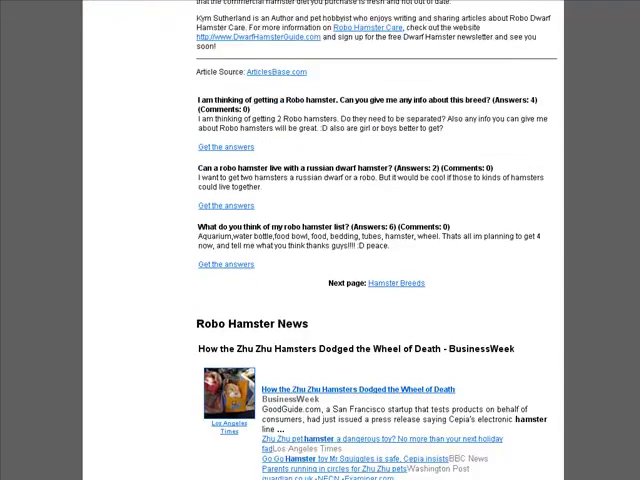
{"action": "scroll", "scroll_direction": "down", "scroll_amount": 3}
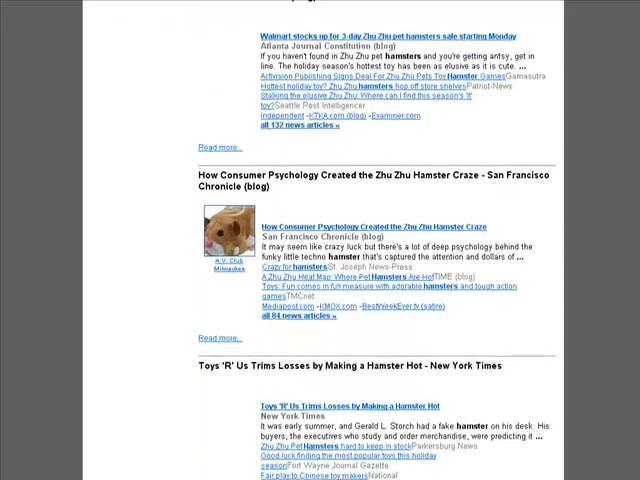
{"action": "scroll", "scroll_direction": "down", "scroll_amount": 3}
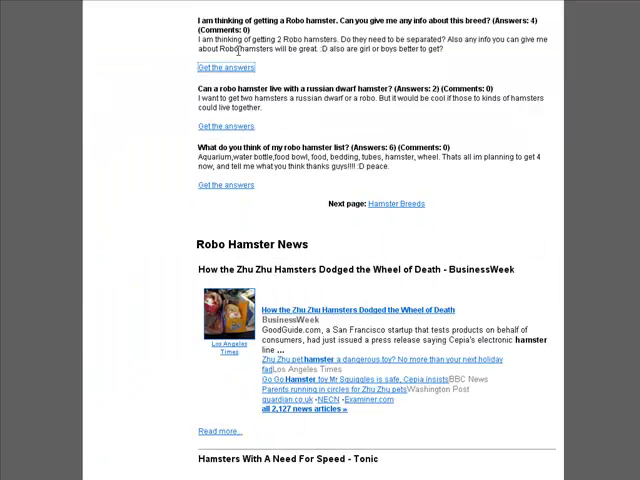
{"action": "mouse_move", "coordinate": [288, 144]}
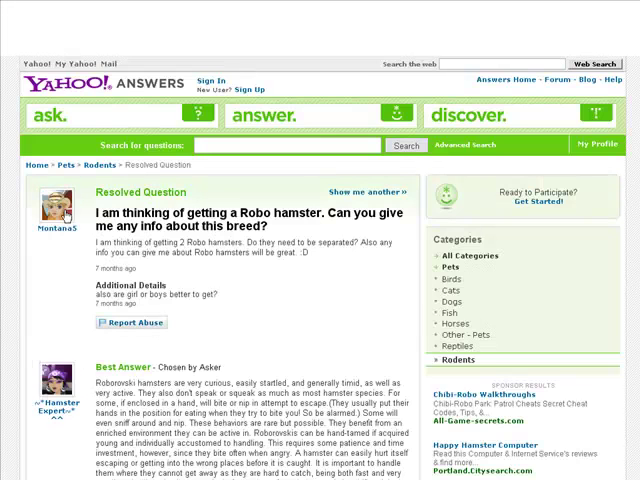
{"action": "scroll", "scroll_direction": "down", "scroll_amount": 3}
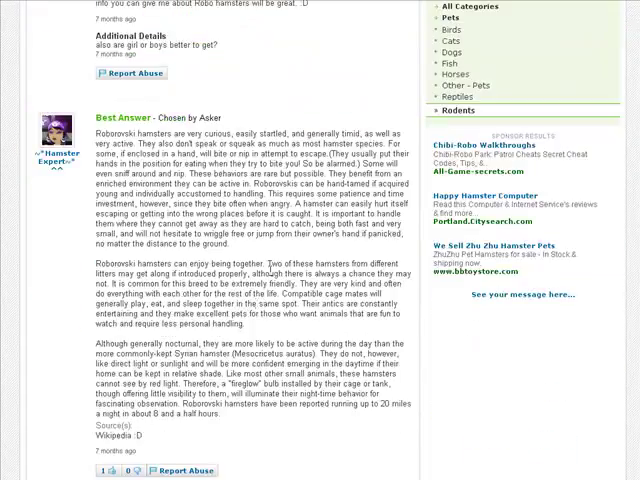